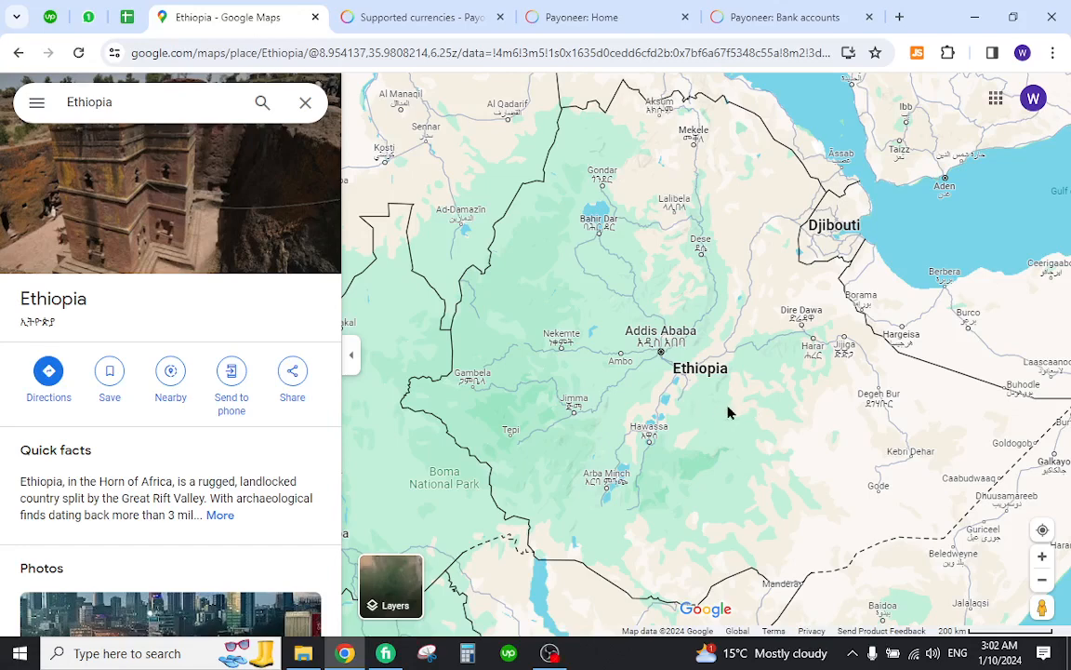
{"action": "mouse_move", "coordinate": [716, 413]}
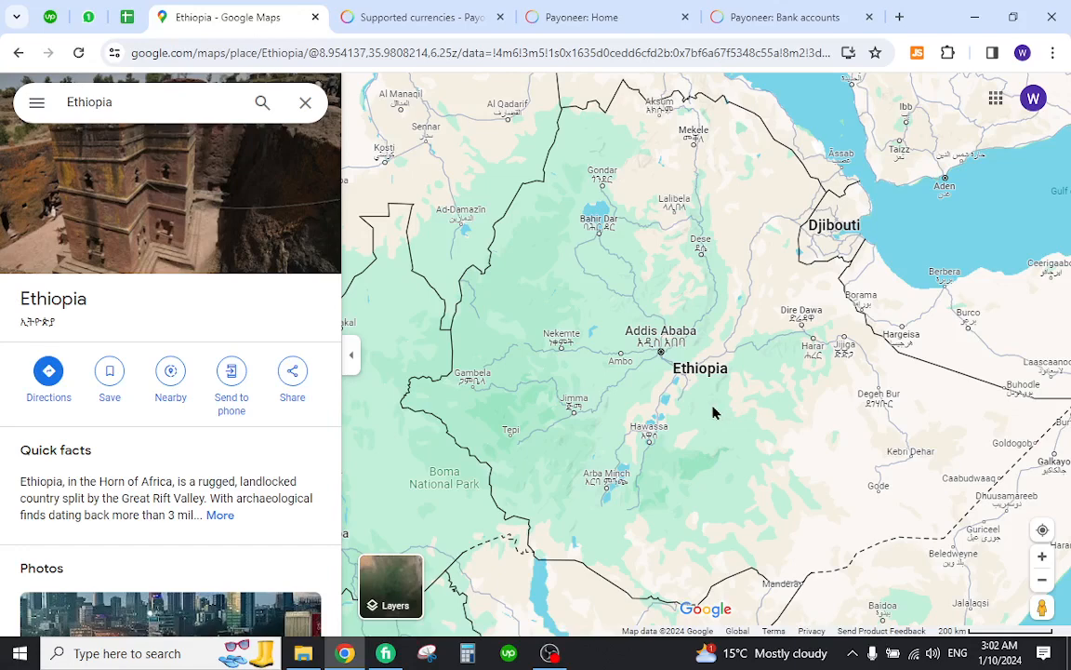
{"action": "mouse_move", "coordinate": [739, 406]}
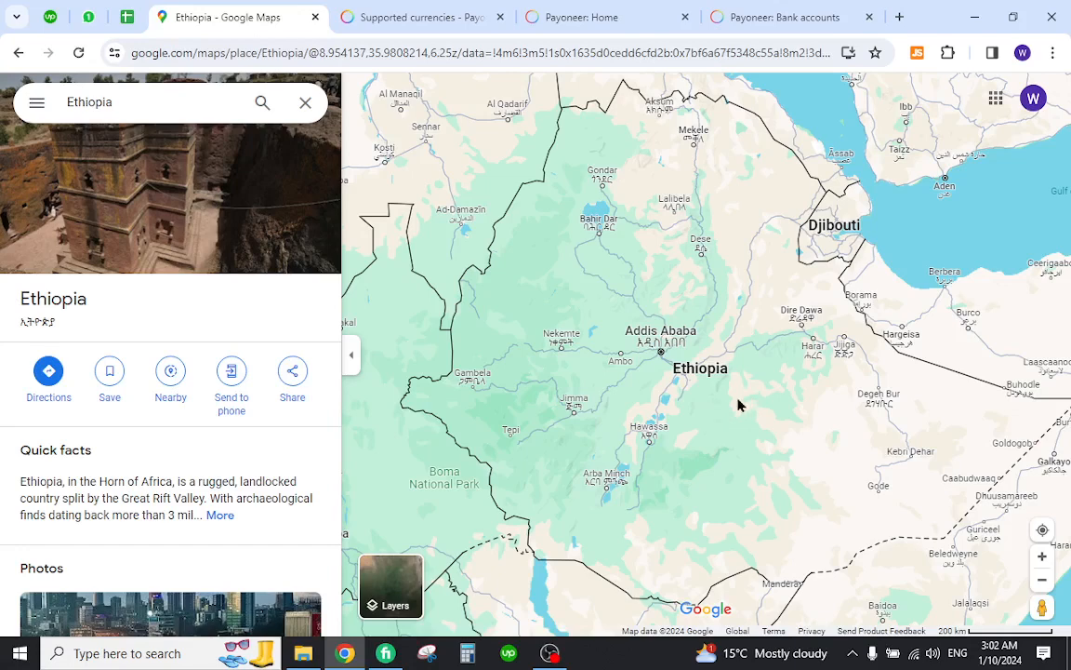
- Find Ethiopia's Birr (ETB) row in the supported currencies table, then return to the account Home page
{"action": "left_click", "coordinate": [424, 17]}
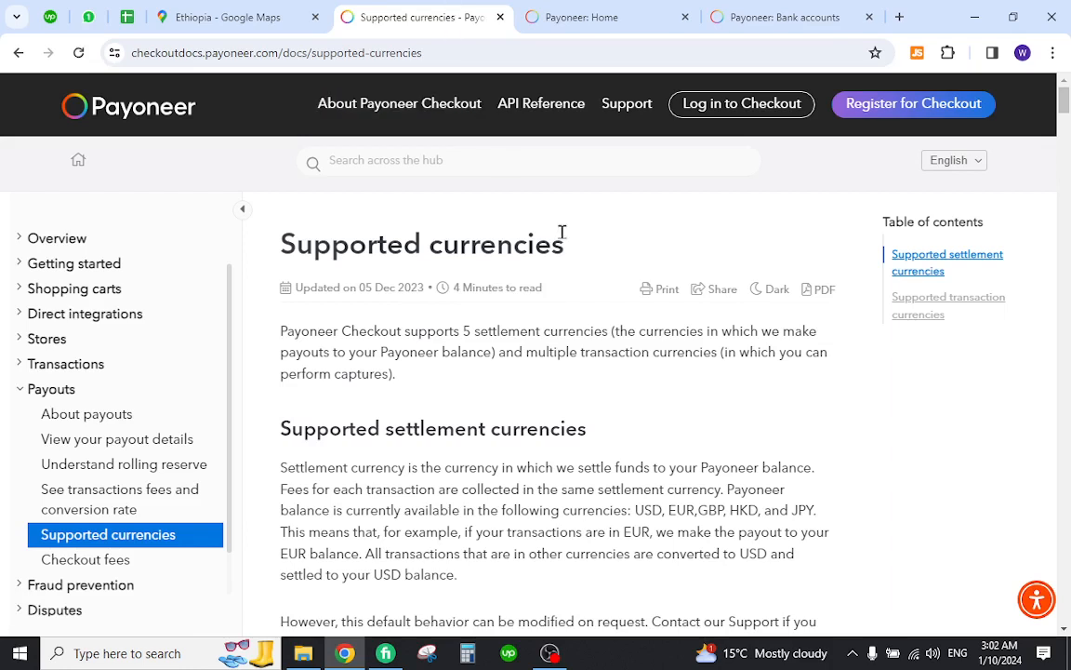
{"action": "mouse_move", "coordinate": [588, 244]}
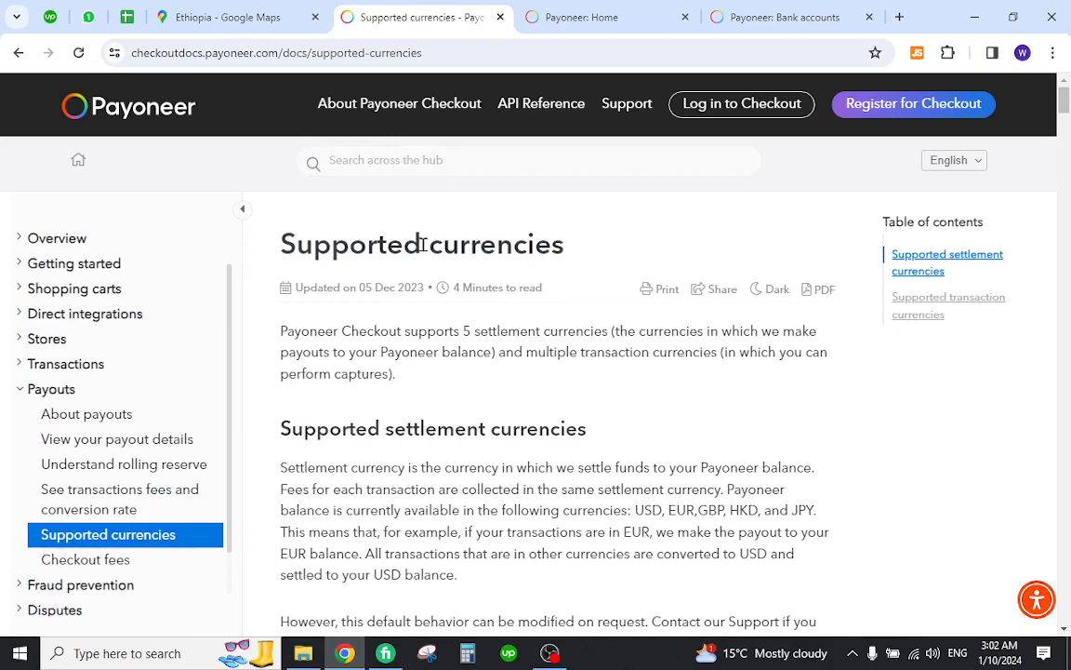
{"action": "key", "text": "Ctrl+f"}
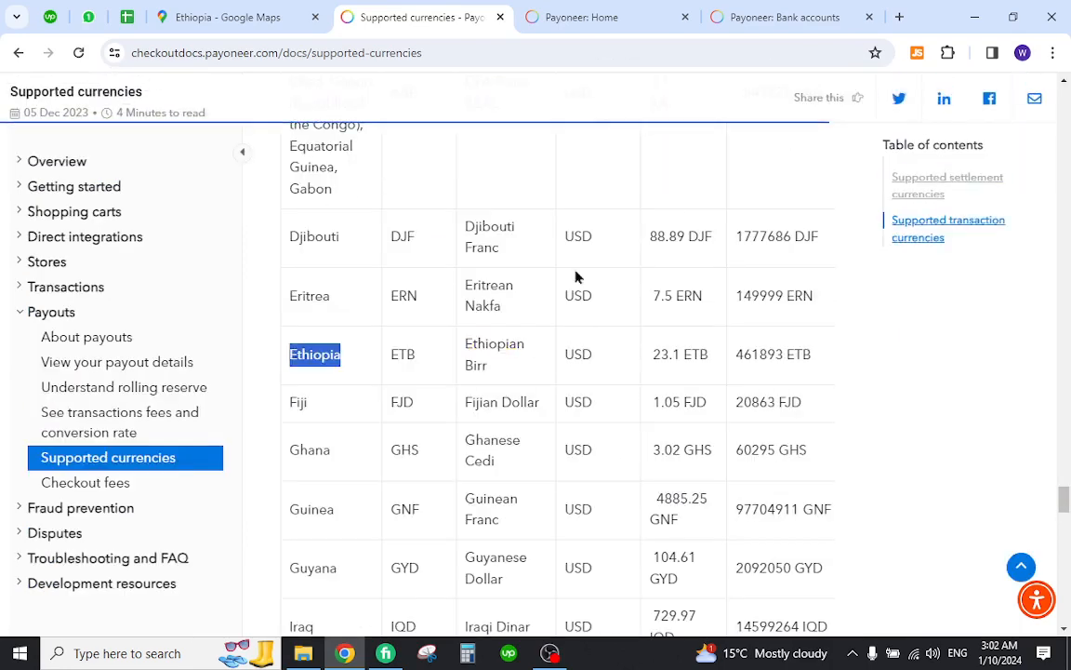
{"action": "mouse_move", "coordinate": [629, 383]}
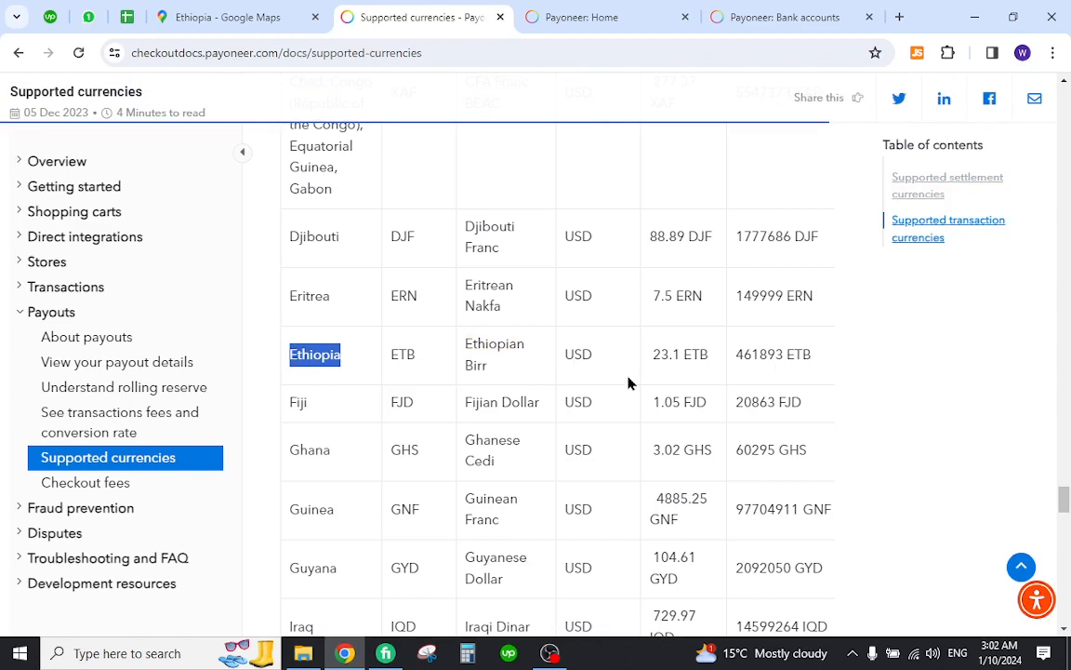
{"action": "mouse_move", "coordinate": [572, 379]}
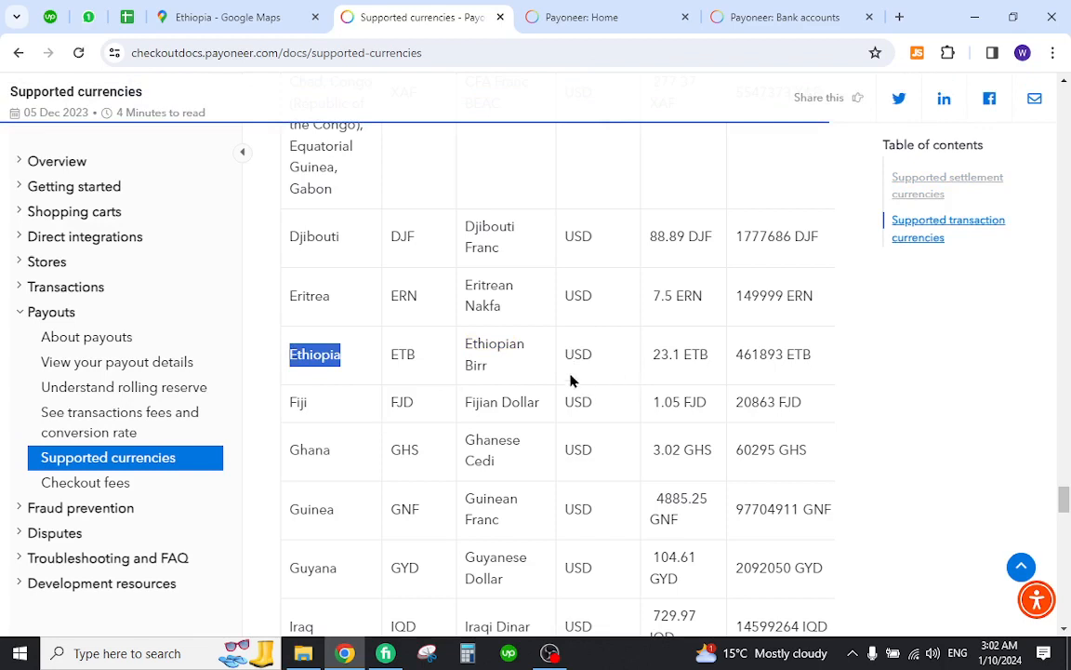
{"action": "left_click", "coordinate": [595, 17]}
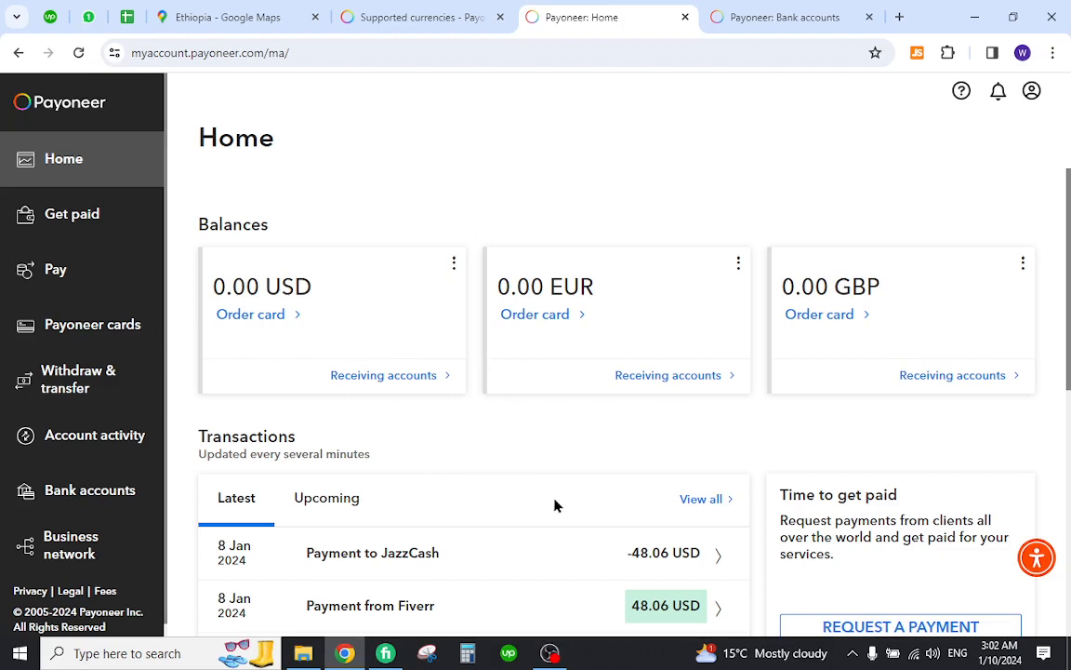
{"action": "mouse_move", "coordinate": [112, 495]}
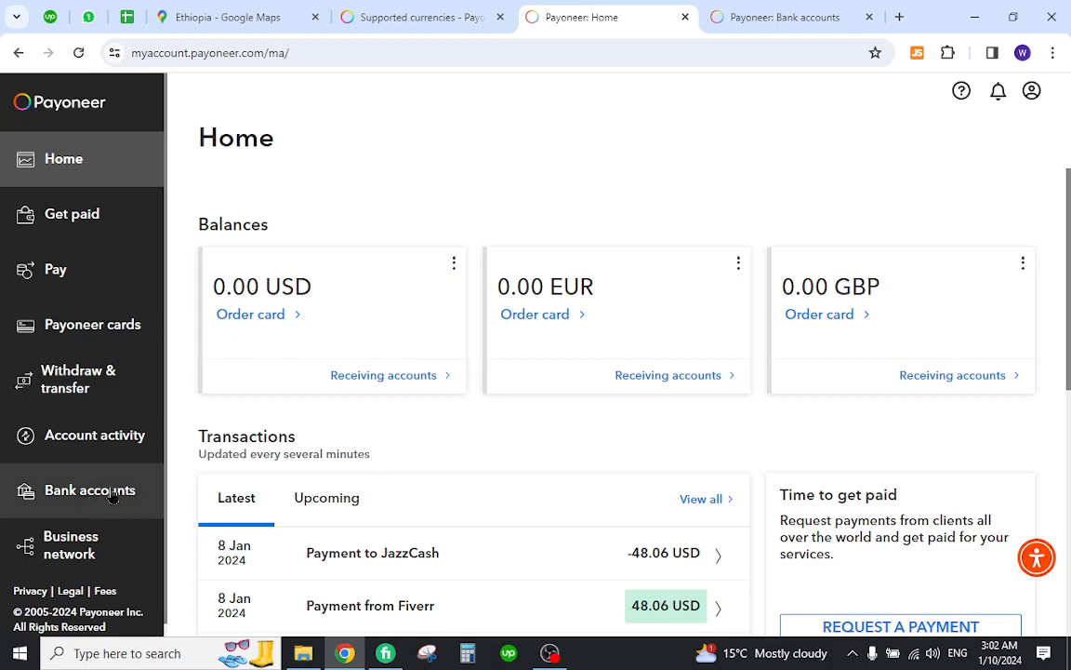
- Go to Bank accounts and start adding a new recipient bank account
{"action": "left_click", "coordinate": [90, 491]}
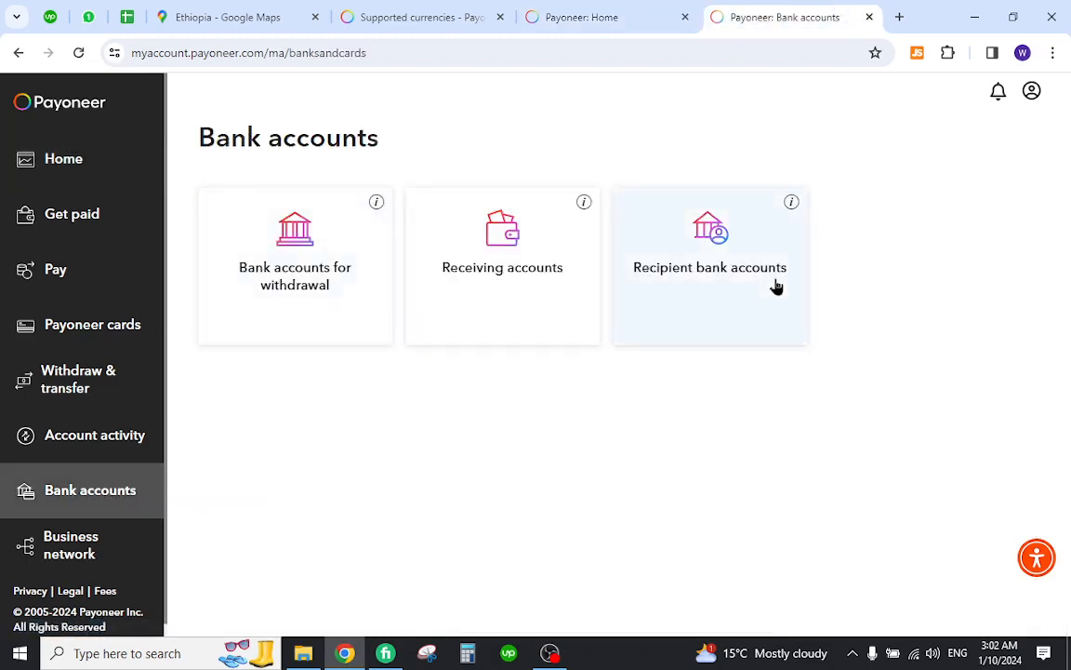
{"action": "left_click", "coordinate": [711, 268]}
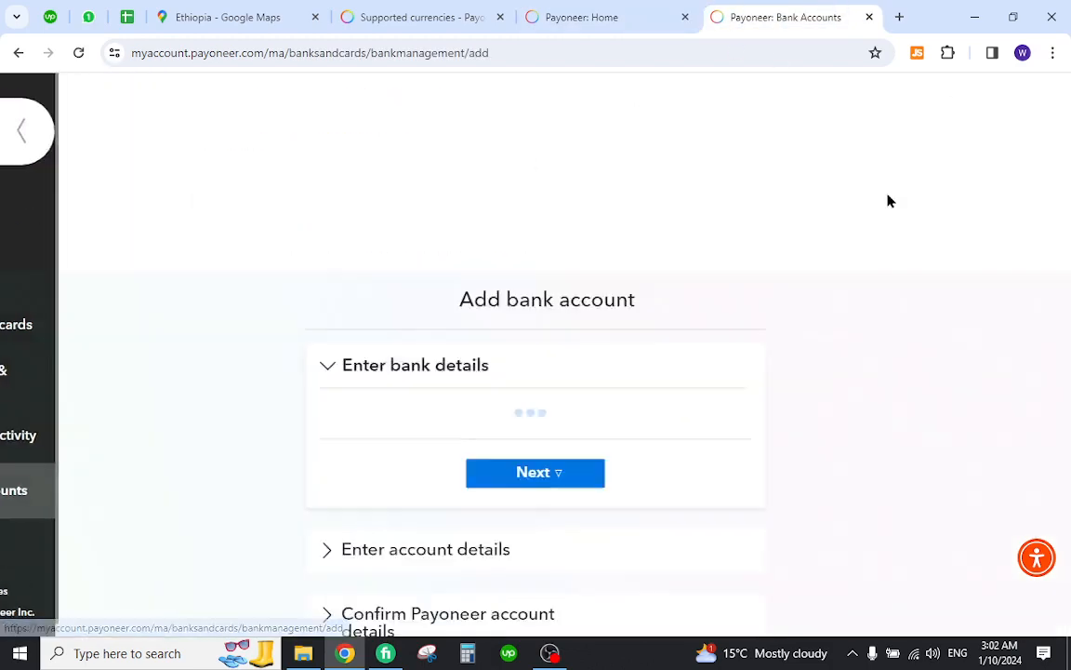
- Choose Ethiopia as the bank country from the Bank country dropdown
{"action": "left_click", "coordinate": [532, 304]}
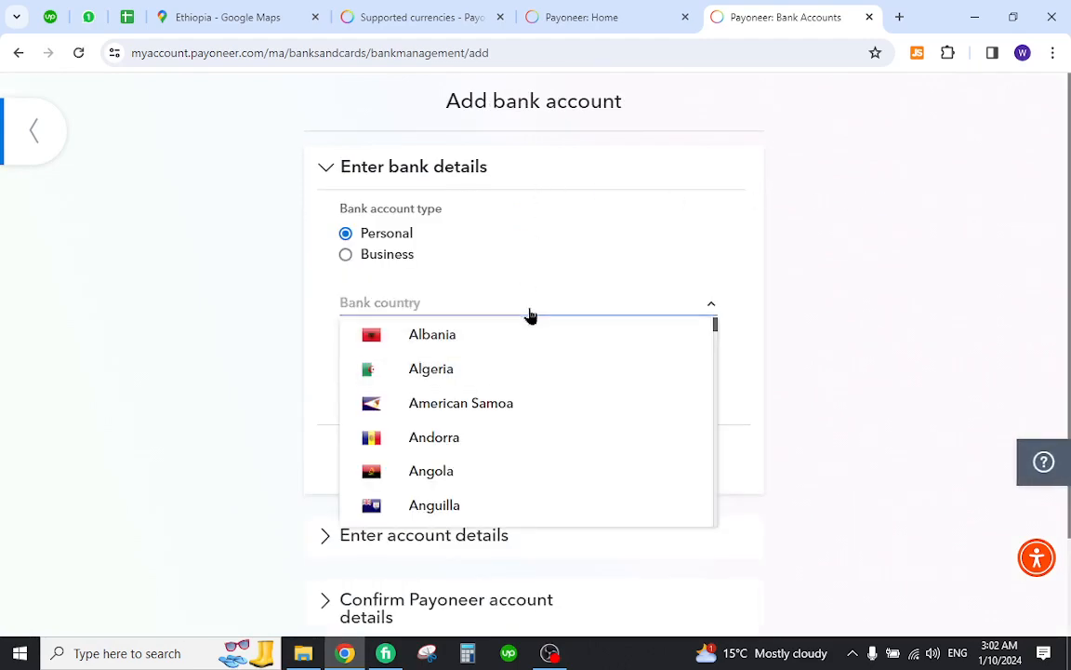
{"action": "type", "text": "Ethiopia"}
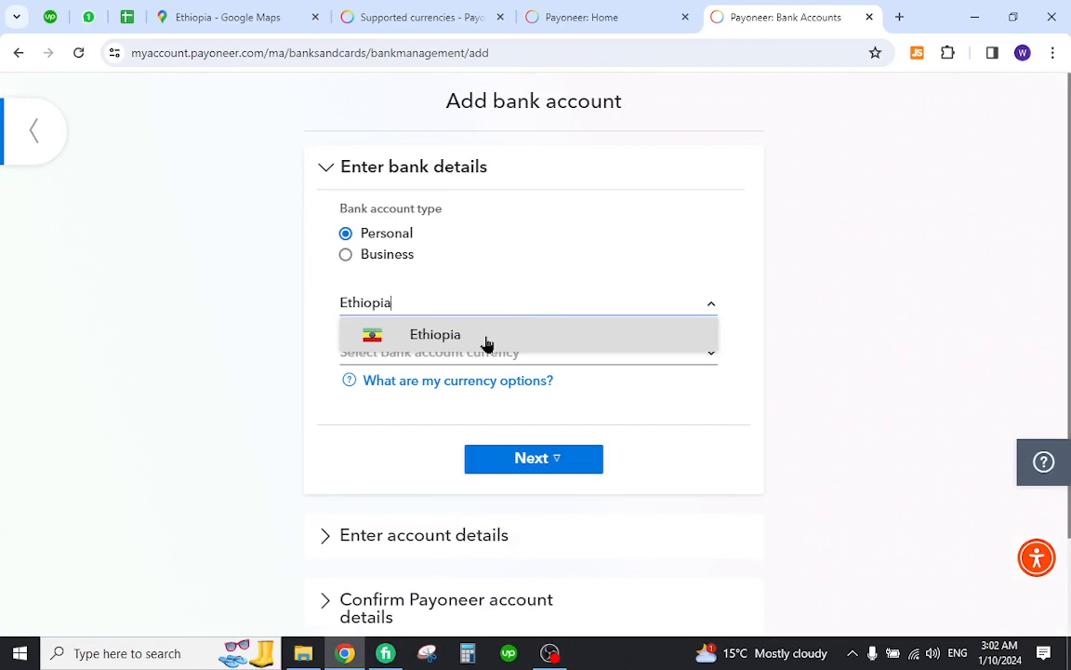
{"action": "left_click", "coordinate": [435, 335]}
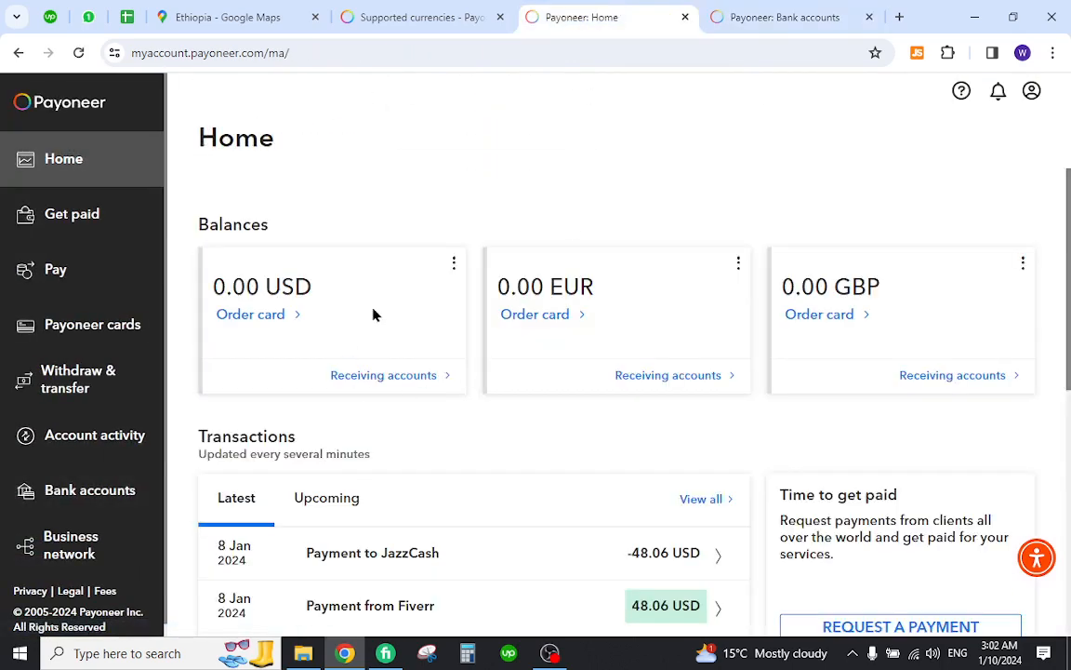
{"action": "mouse_move", "coordinate": [250, 312]}
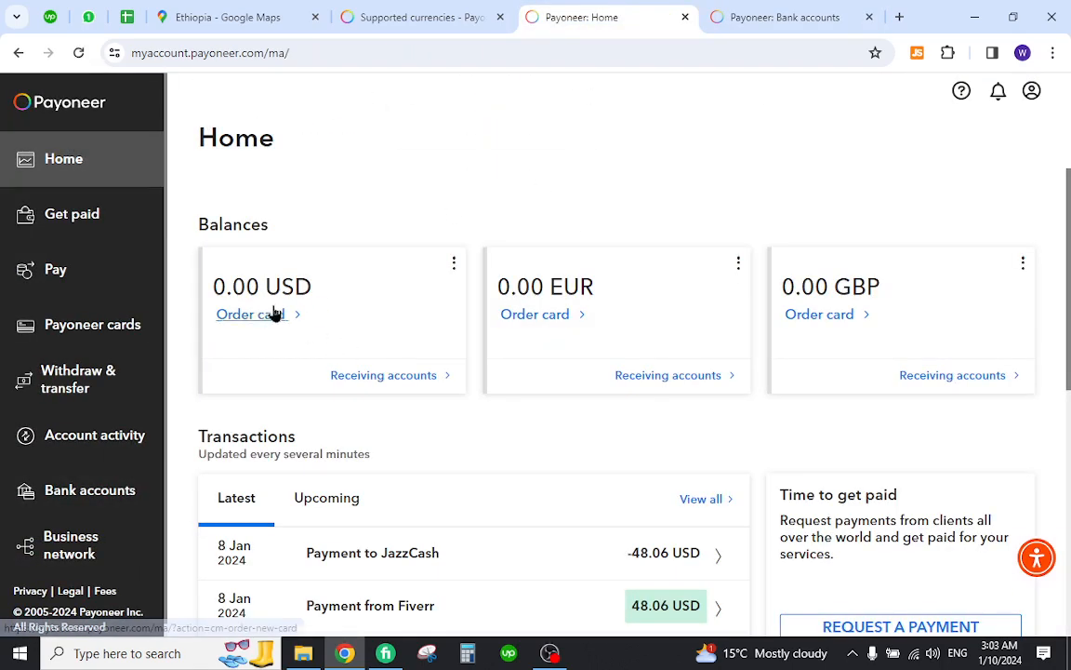
{"action": "mouse_move", "coordinate": [405, 381]}
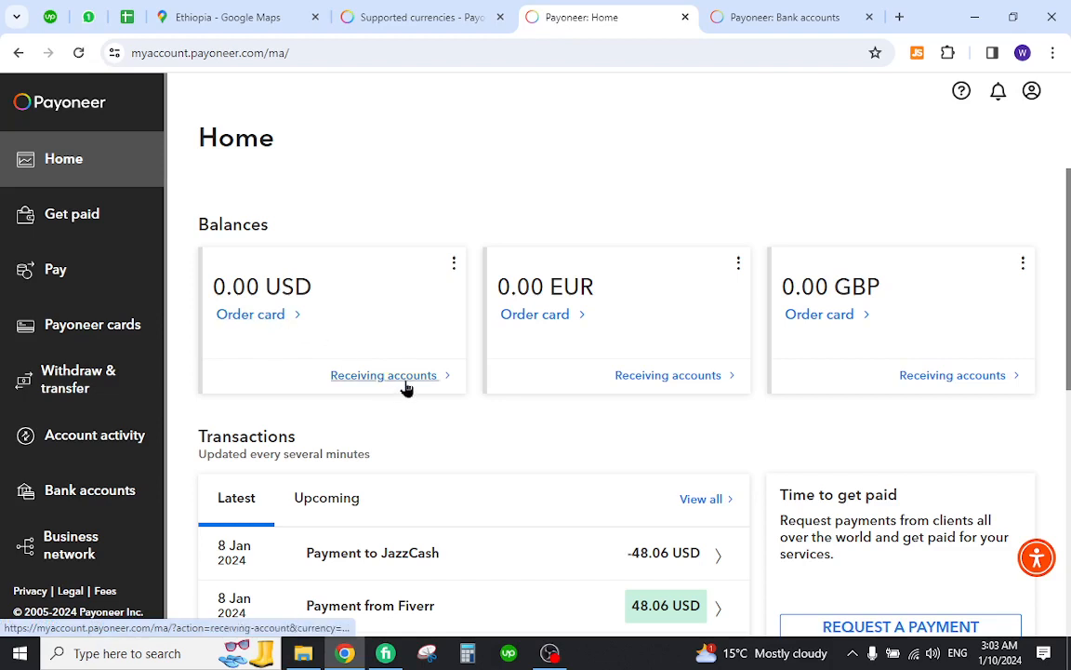
{"action": "mouse_move", "coordinate": [250, 316]}
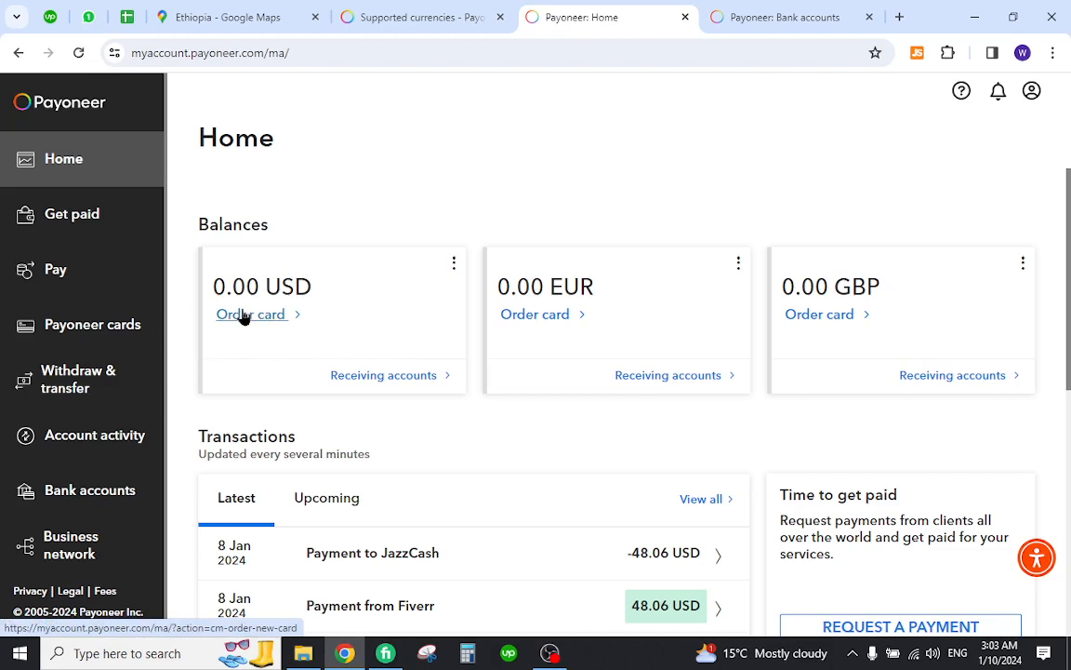
{"action": "mouse_move", "coordinate": [402, 220]}
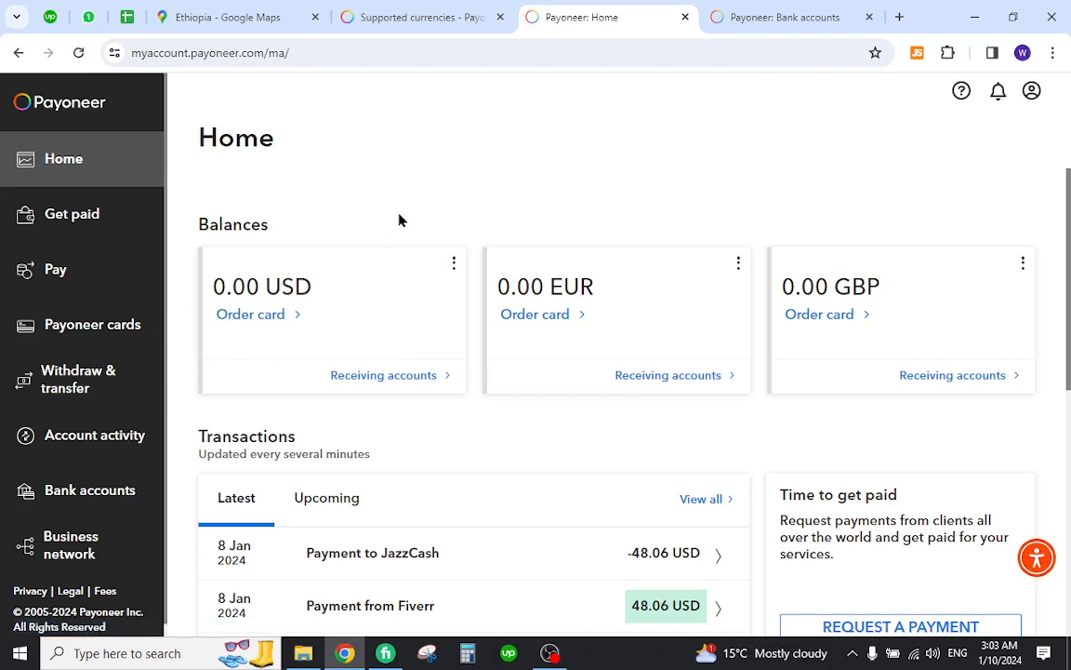
{"action": "mouse_move", "coordinate": [352, 201]}
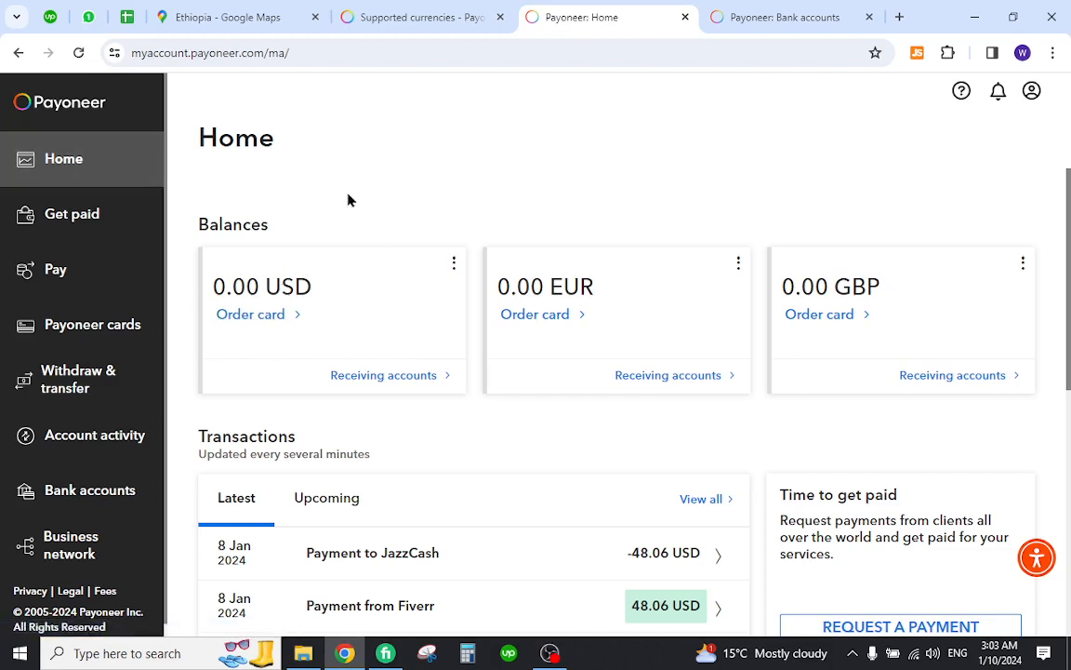
{"action": "mouse_move", "coordinate": [468, 201]}
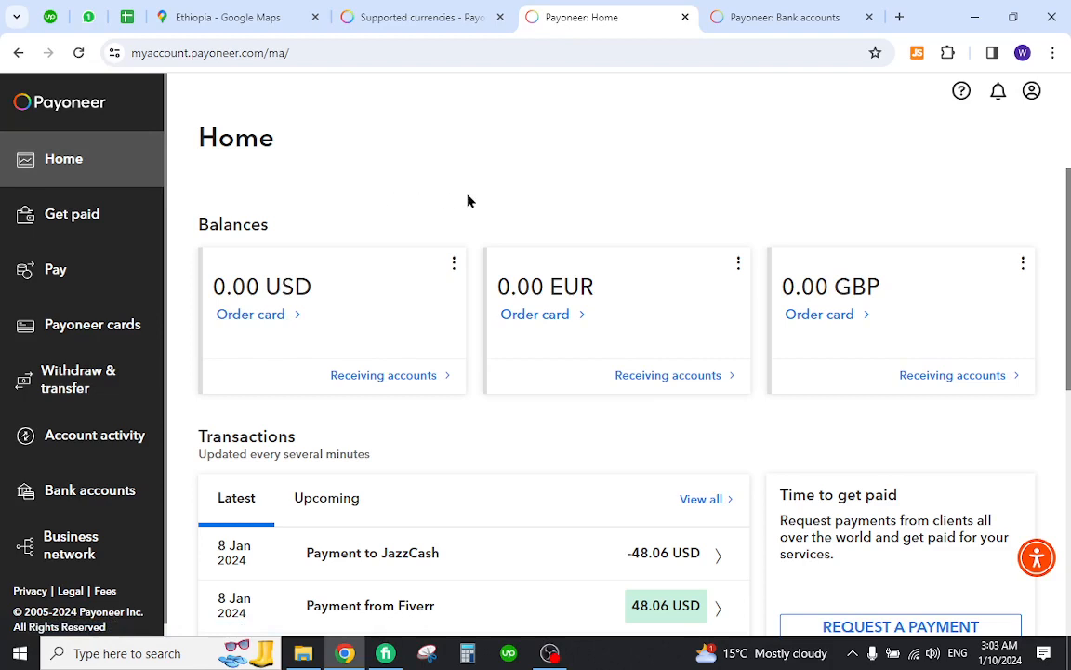
{"action": "mouse_move", "coordinate": [615, 321]}
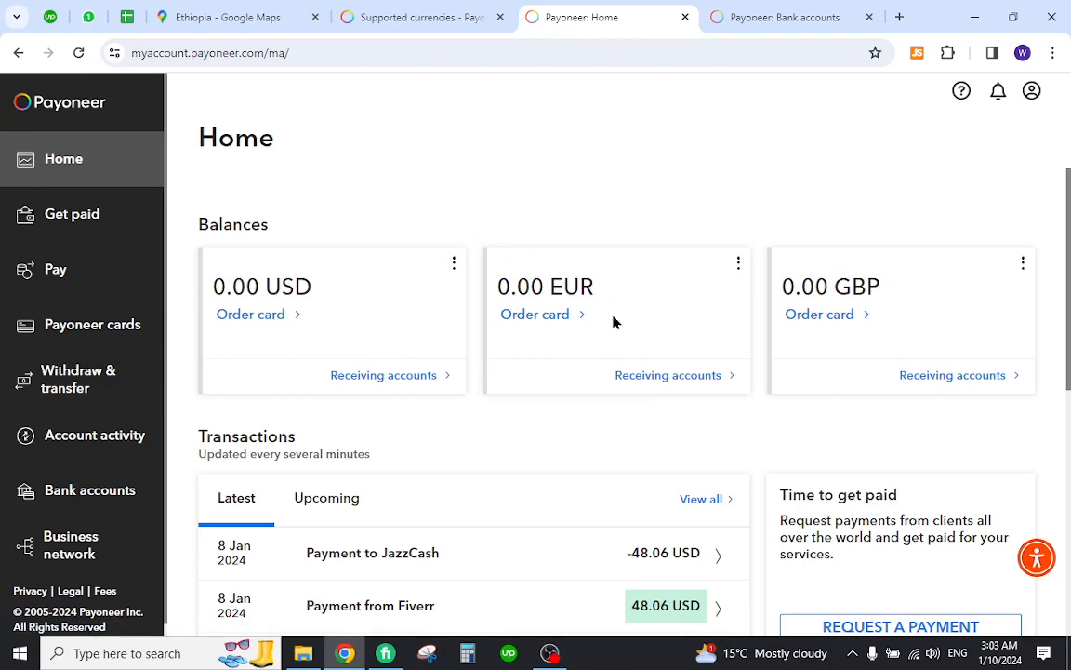